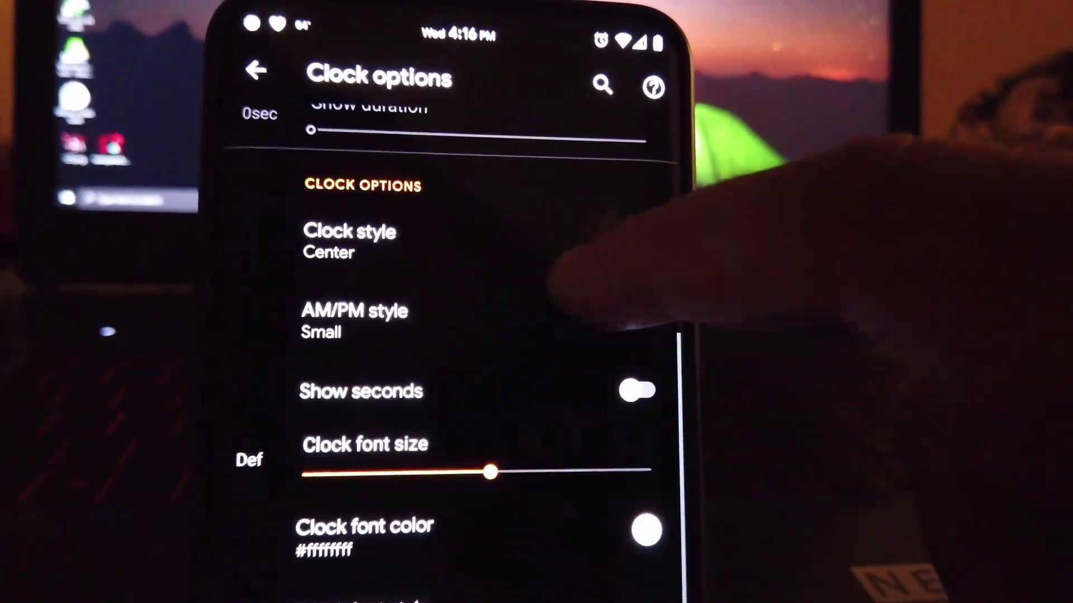
- Show the Status bar settings with battery percent inside the icon and charging percentage enabled
left_click(350, 232)
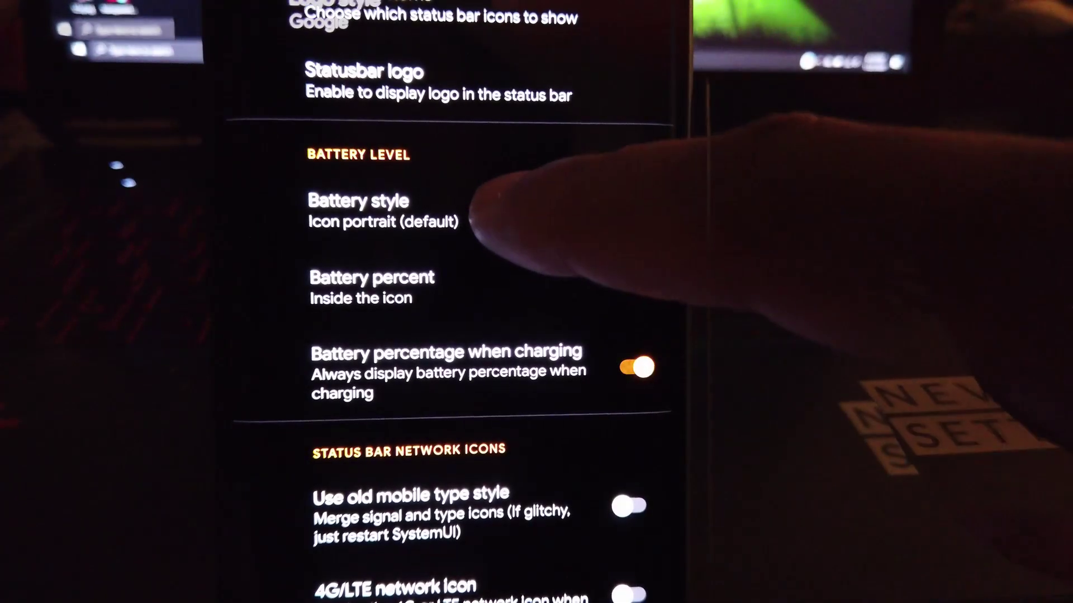
left_click(357, 201)
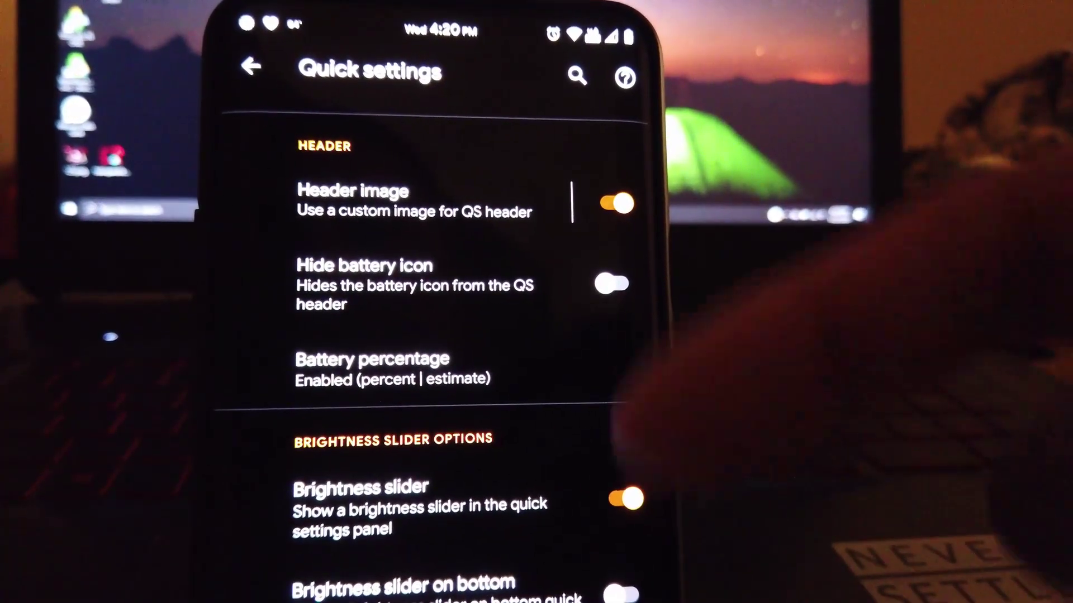
- Enter the Quick settings page listing header and brightness slider options
left_click(343, 201)
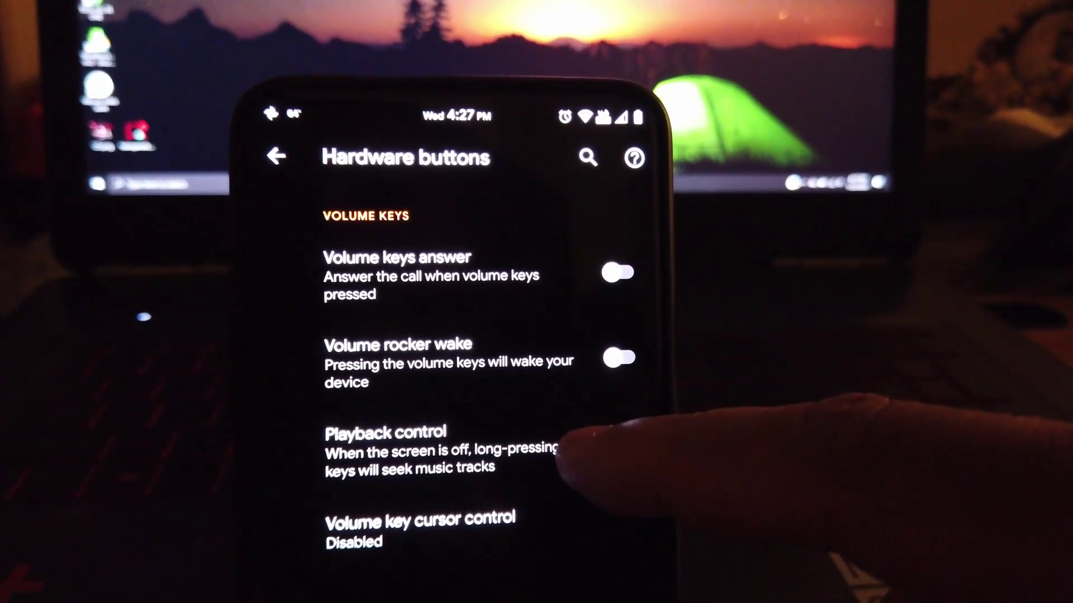
- Enter the Hardware buttons page showing the Volume keys options
left_click(383, 433)
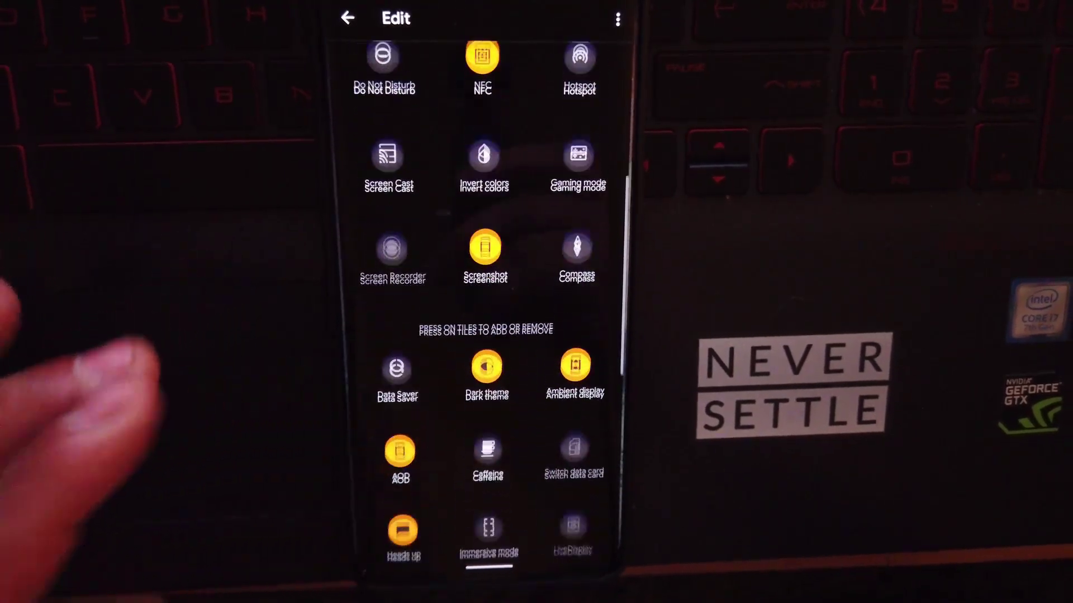
- Scroll the tile edit grid to reveal LTE, Language, Reading mode, Reboot, Sleep Screen and Sound tiles
scroll("down", 3)
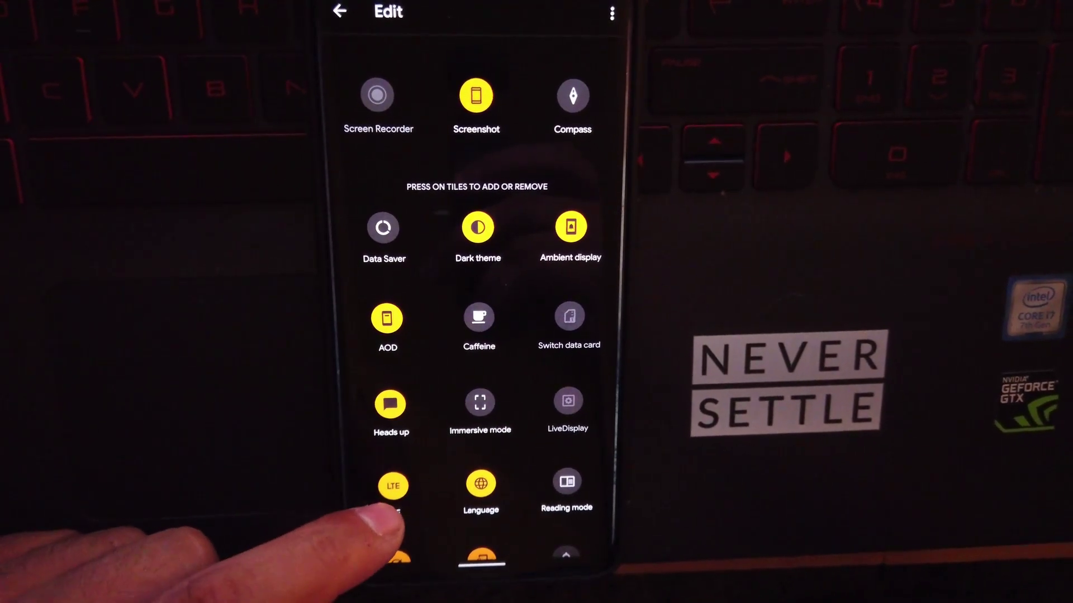
scroll("down", 3)
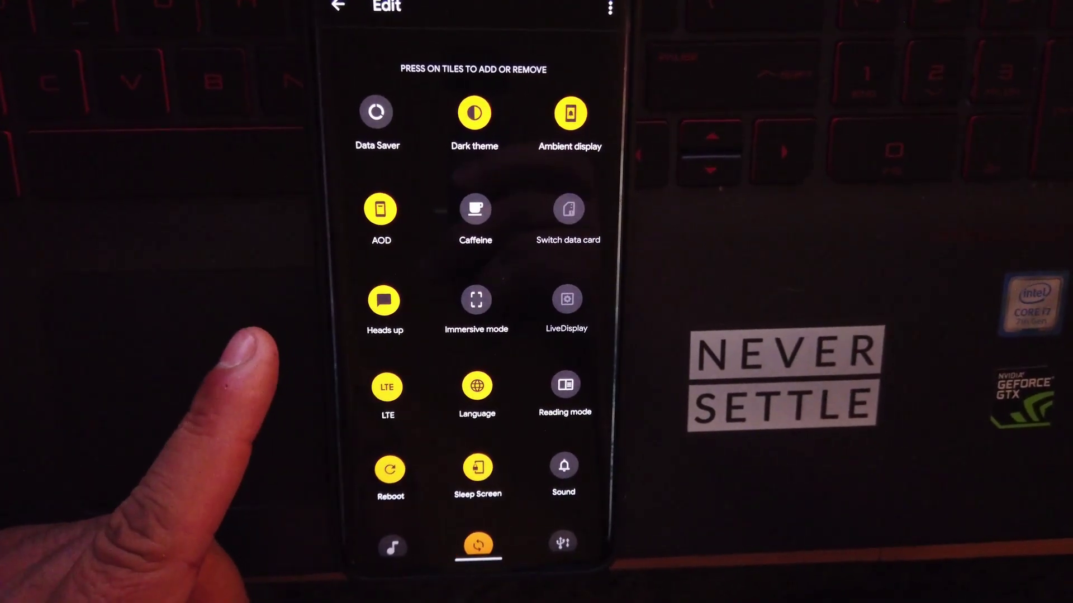